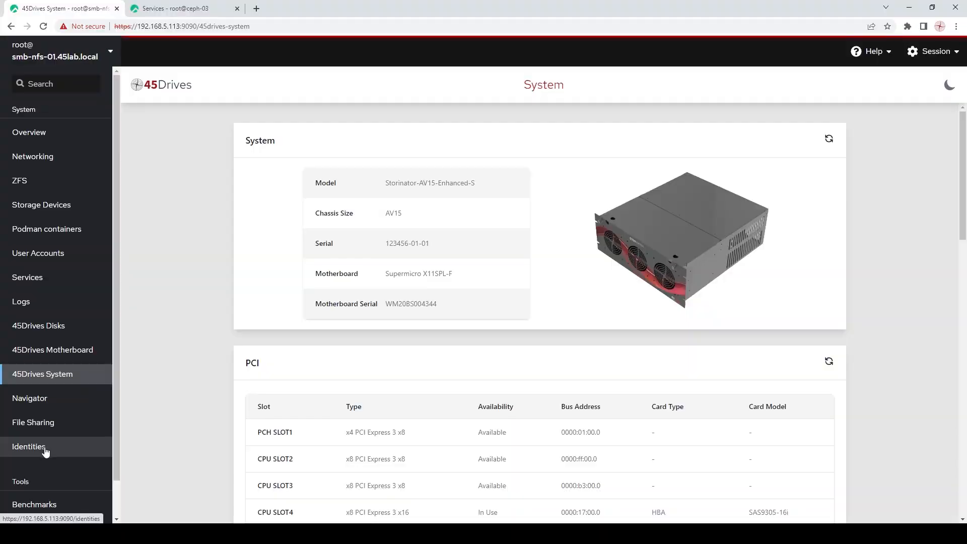
Open File Sharing to view the Samba global settings (workgroup 45LAB) and shares
left_click(32, 423)
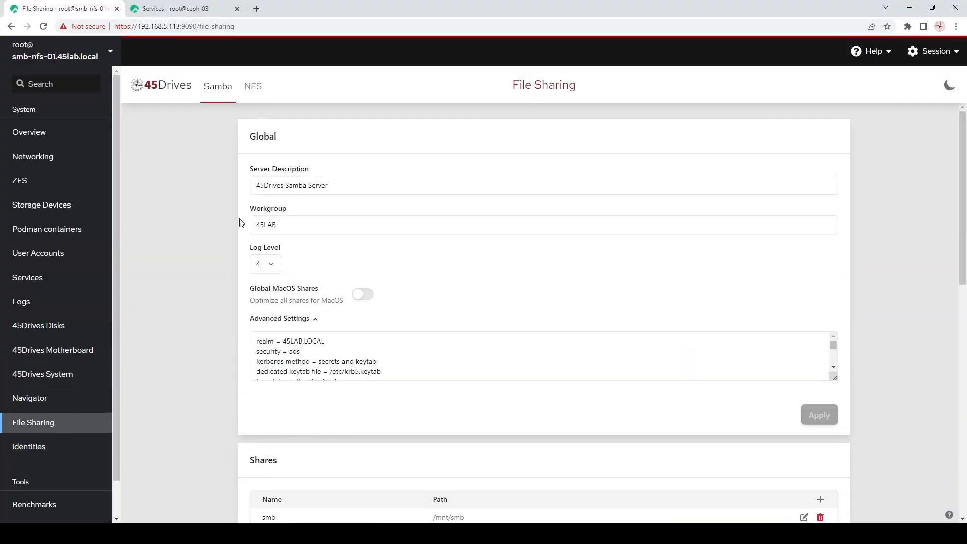
mouse_move(221, 185)
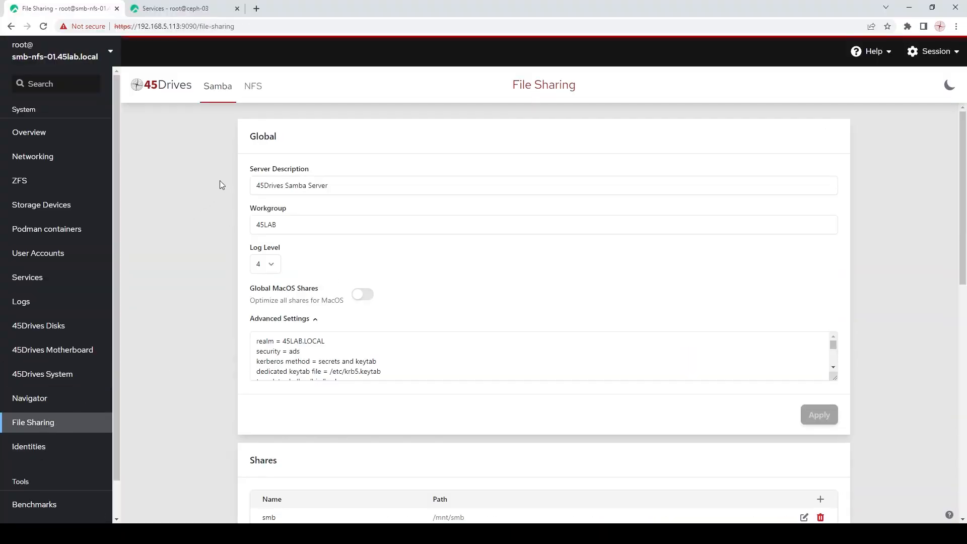
mouse_move(213, 202)
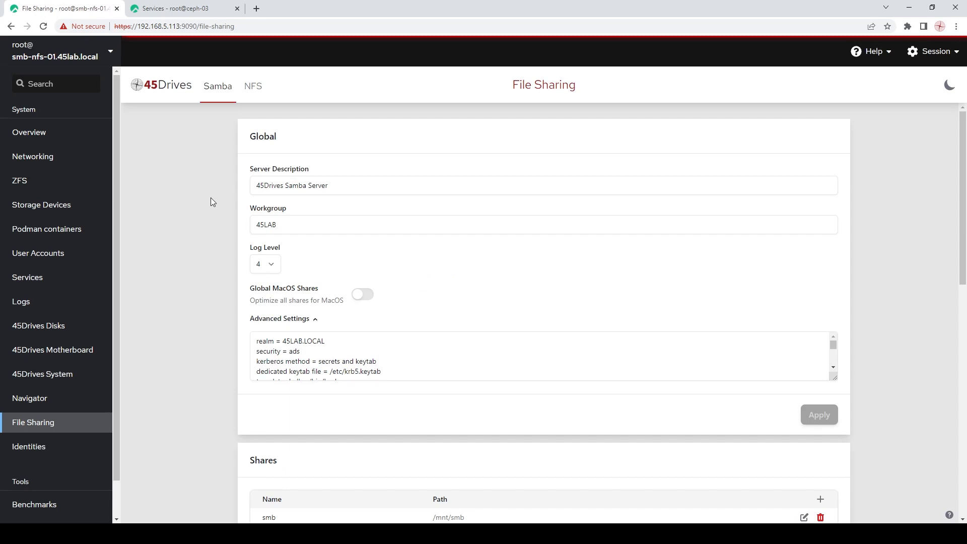
mouse_move(220, 211)
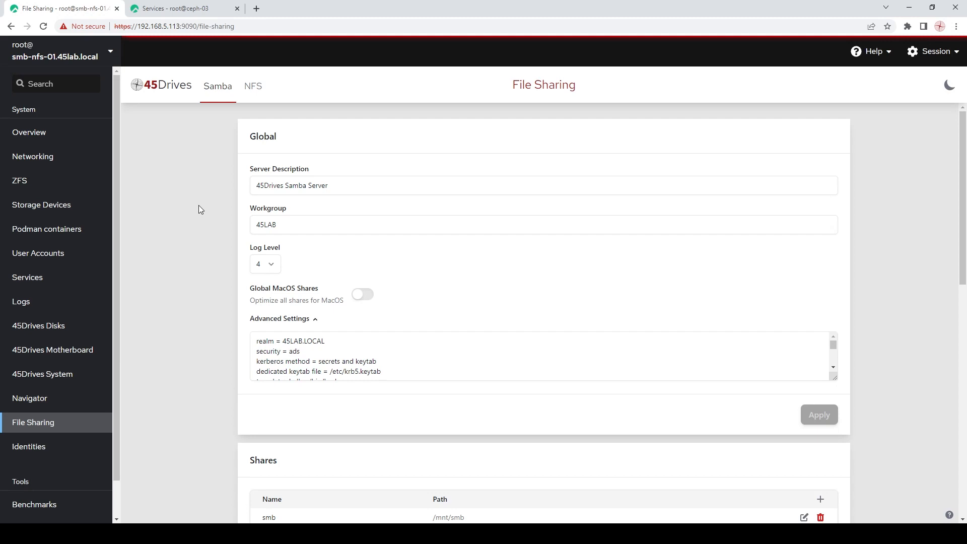
mouse_move(437, 256)
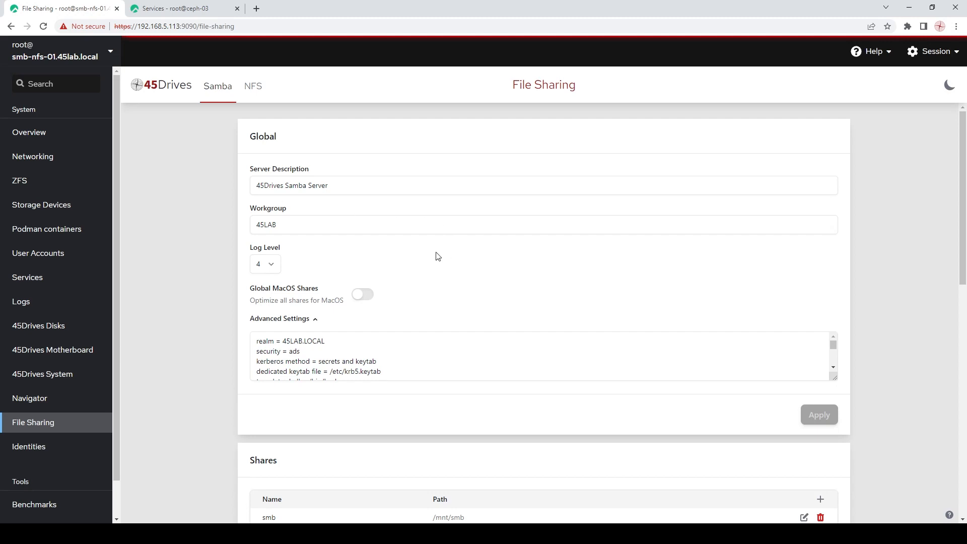
mouse_move(302, 217)
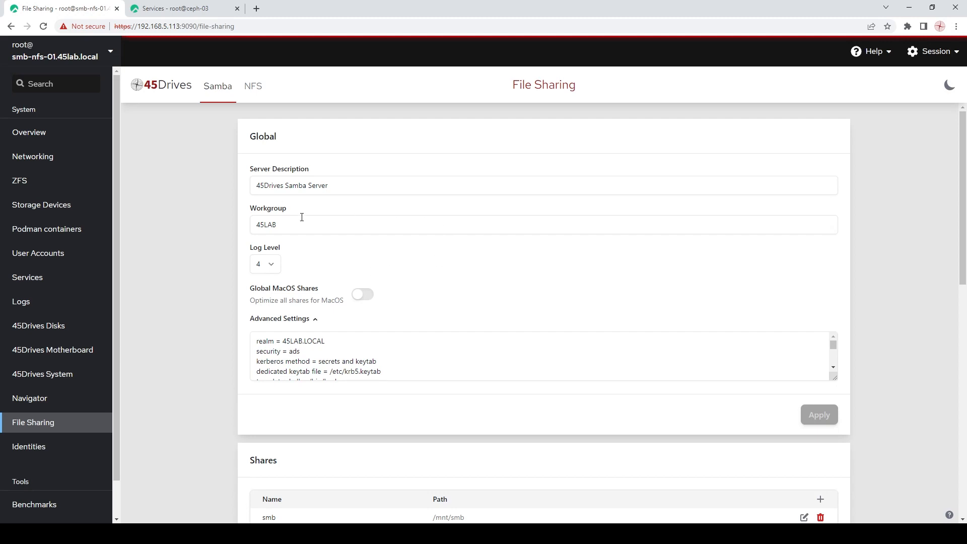
mouse_move(302, 262)
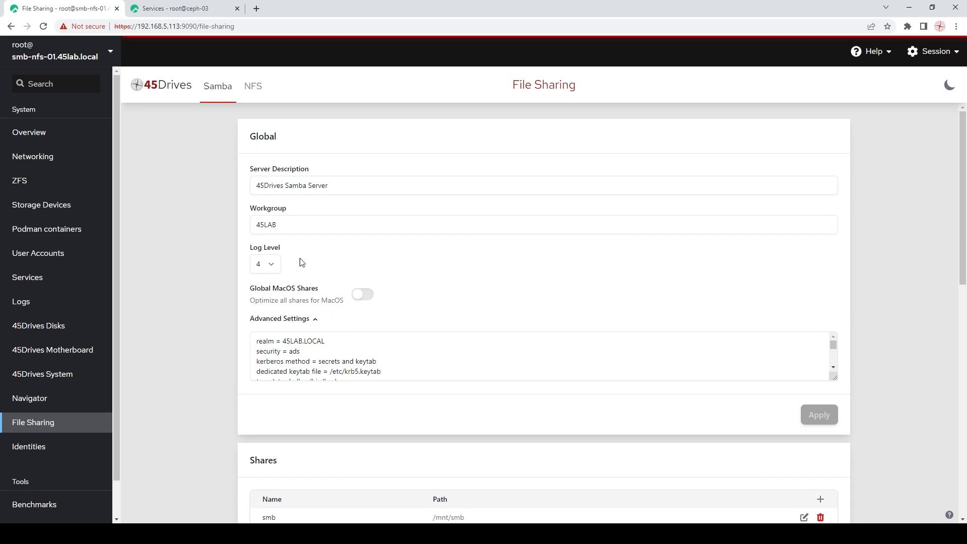
Focus the Workgroup field 45LAB, then expand the Log Level dropdown showing levels 0–5
left_click(805, 266)
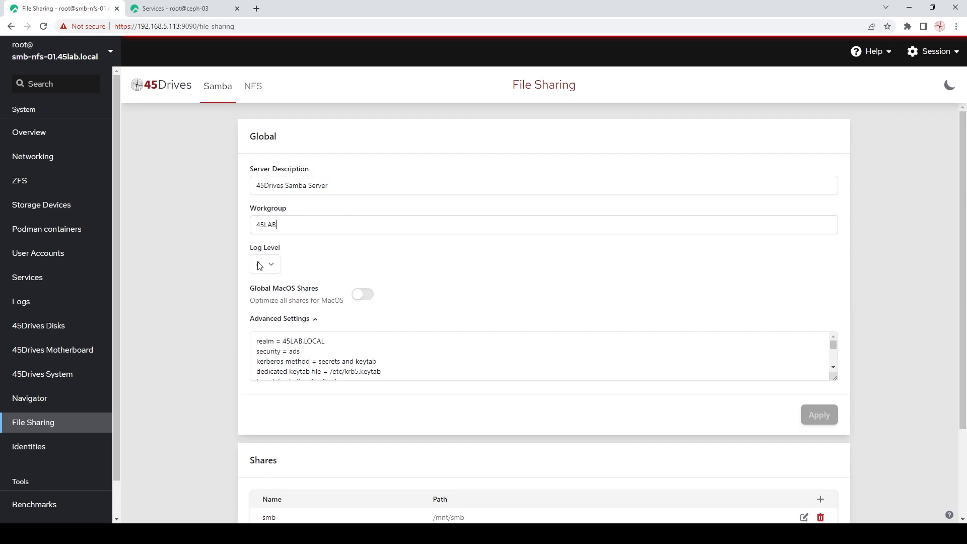
left_click(265, 264)
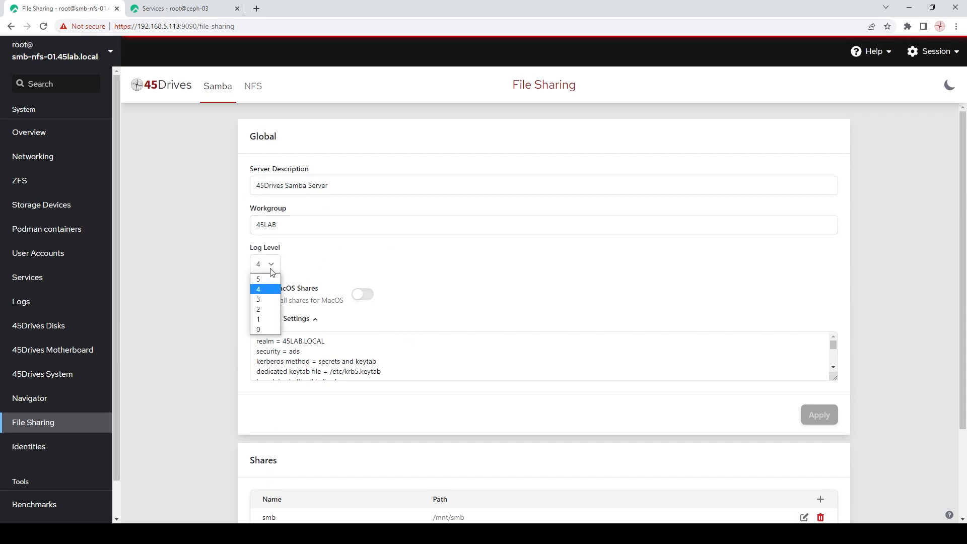